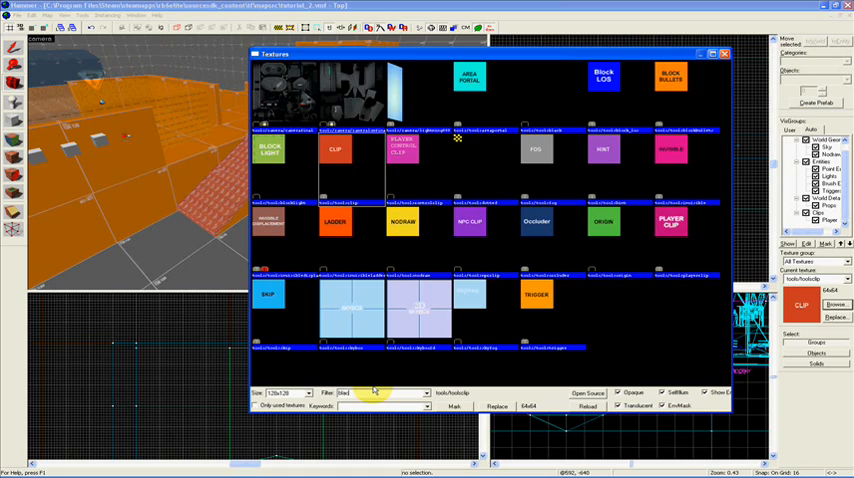
# Filter textures for 'black' and choose the tools black void texture for the wall.
pyautogui.write('black')
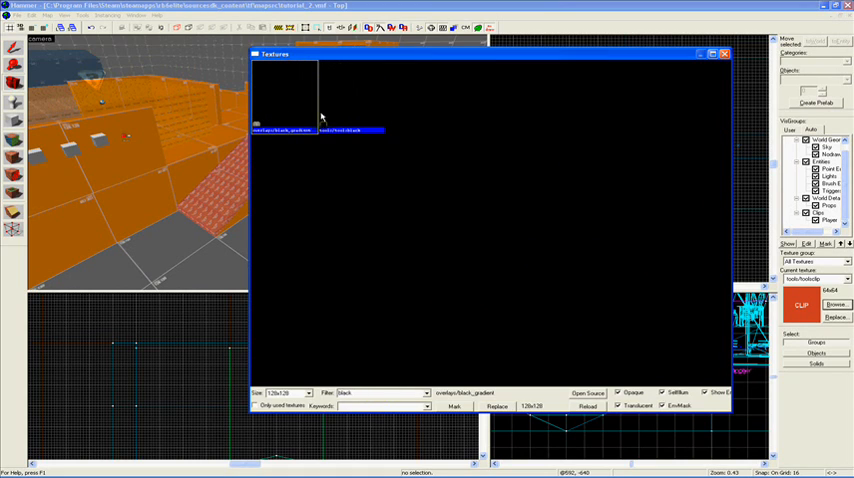
pyautogui.click(348, 96)
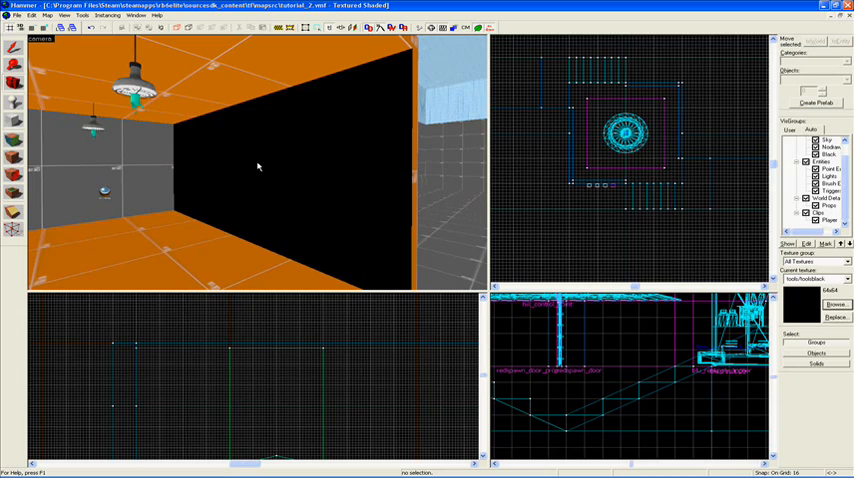
pyautogui.moveTo(396, 196)
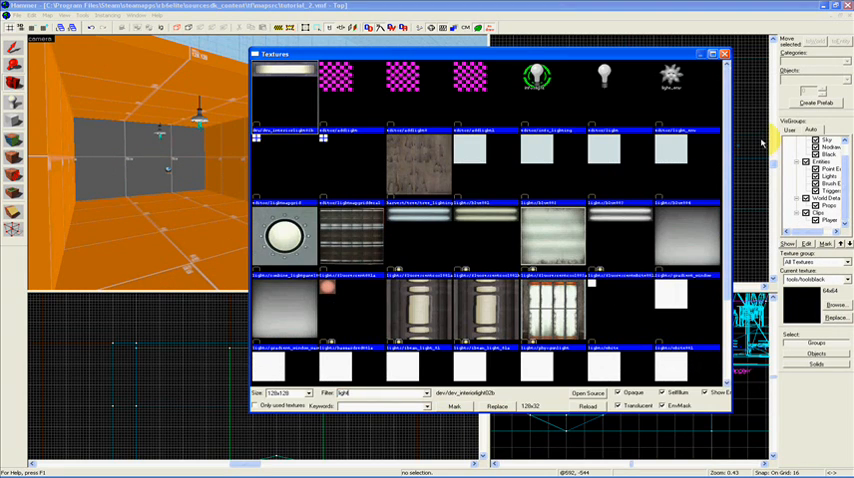
# Scroll through the 'light' texture results to find a light-emitting texture.
pyautogui.scroll(-3)
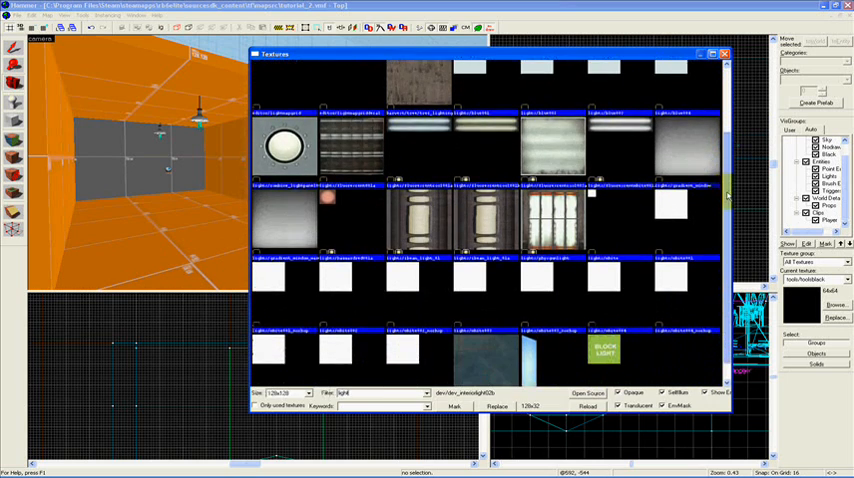
pyautogui.scroll(-3)
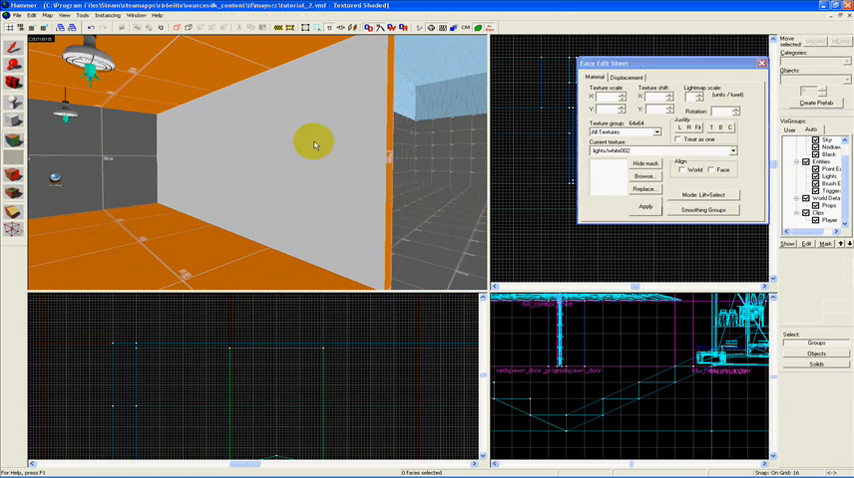
pyautogui.moveTo(188, 148)
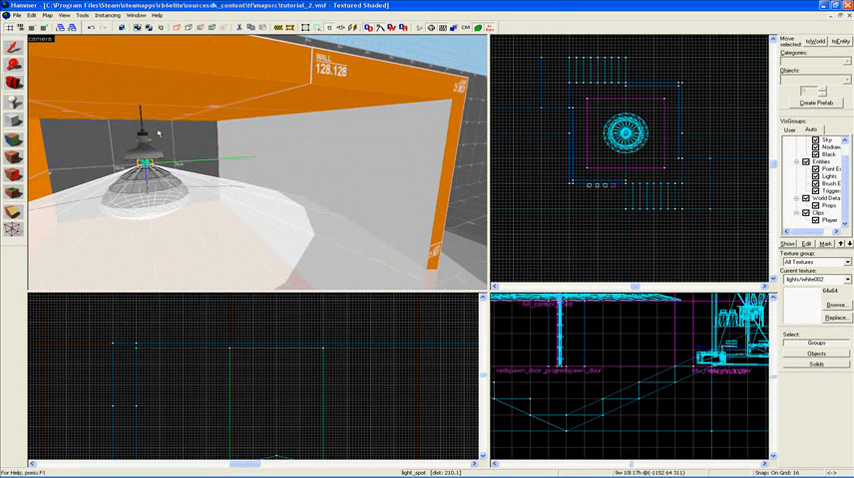
pyautogui.click(336, 170)
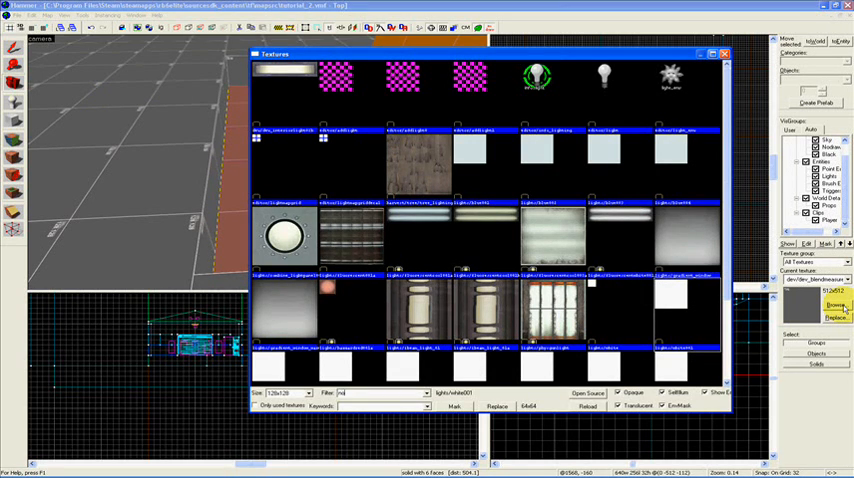
# Filter textures for 'nodraw' to reach tools/toolsnodraw for the recess brushes.
pyautogui.write('nodraw')
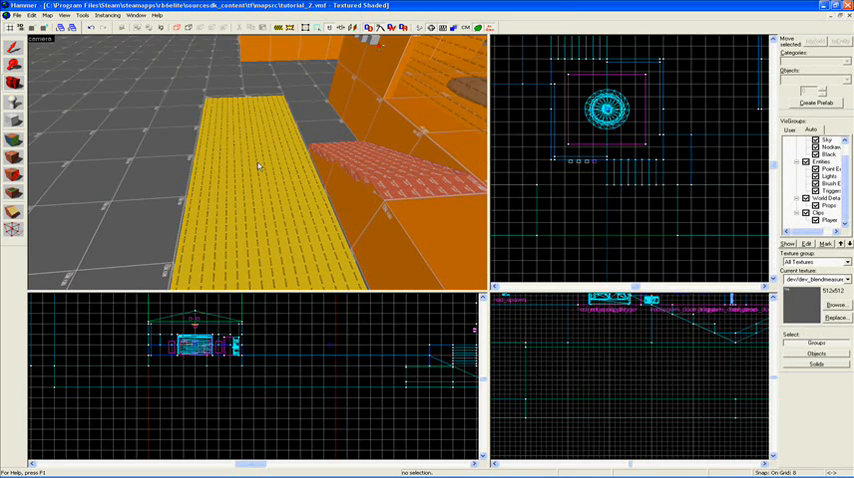
pyautogui.click(836, 304)
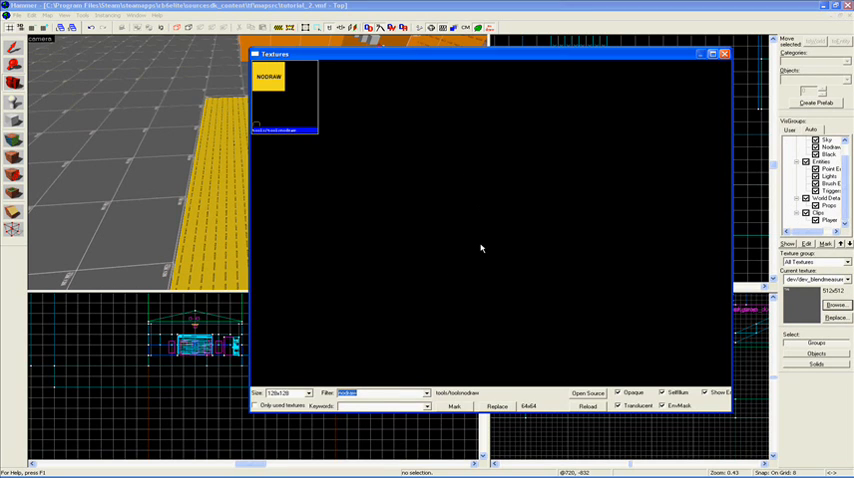
# Filter textures for 'water' and pick a blue water texture for the pool top.
pyautogui.write('water')
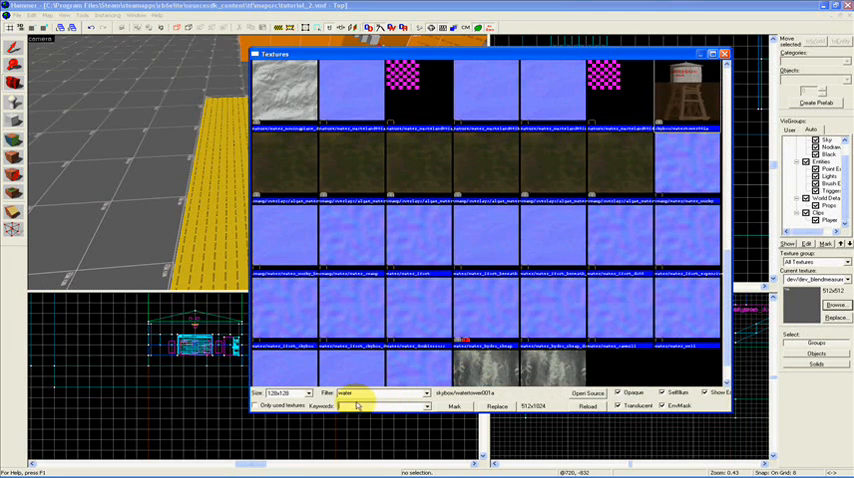
pyautogui.scroll(-3)
pyautogui.write('tf')
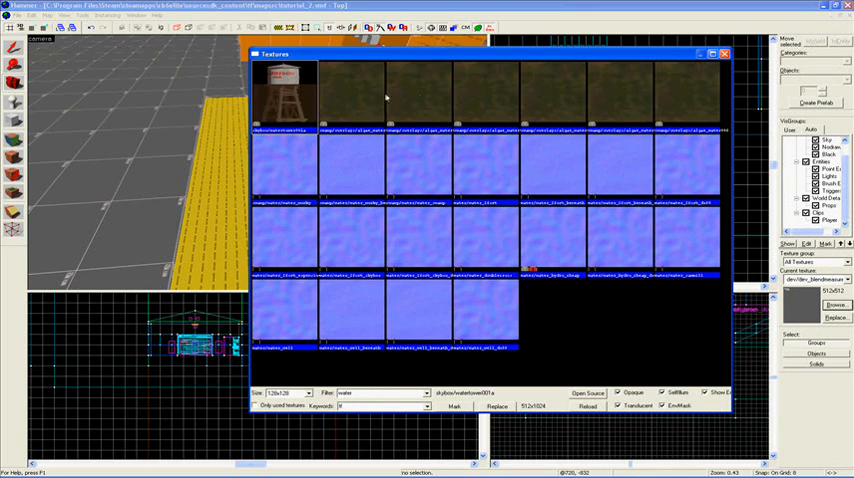
pyautogui.moveTo(638, 96)
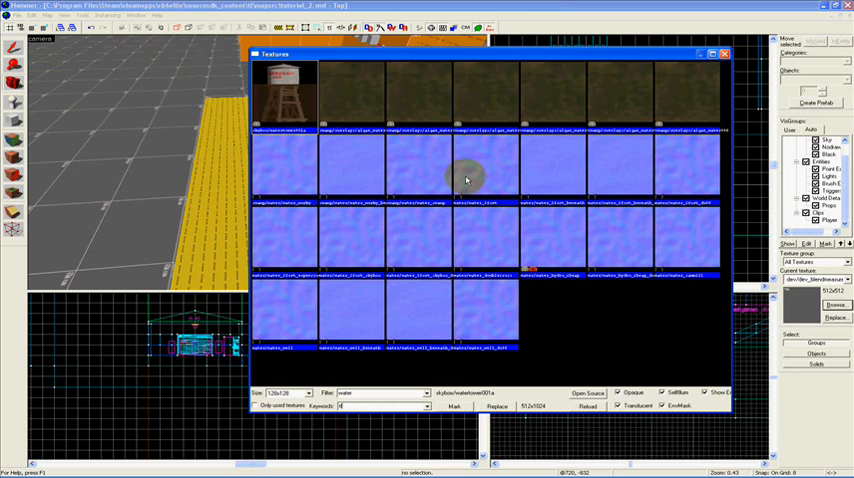
pyautogui.moveTo(590, 252)
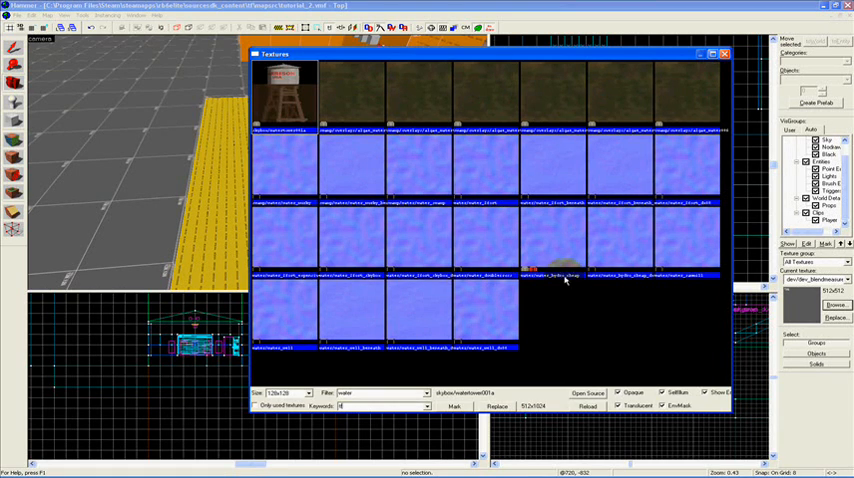
pyautogui.moveTo(568, 278)
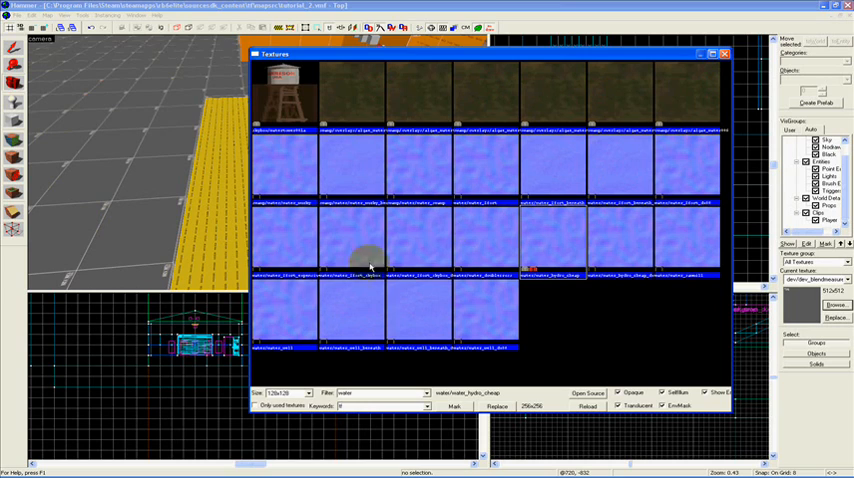
pyautogui.click(350, 320)
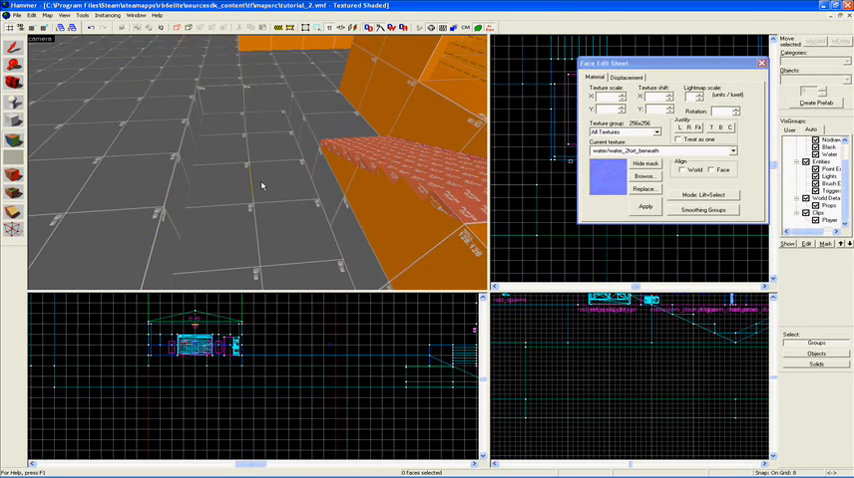
# Apply the dark texture to the sunken pool floor face via the Face Edit Sheet.
pyautogui.click(760, 64)
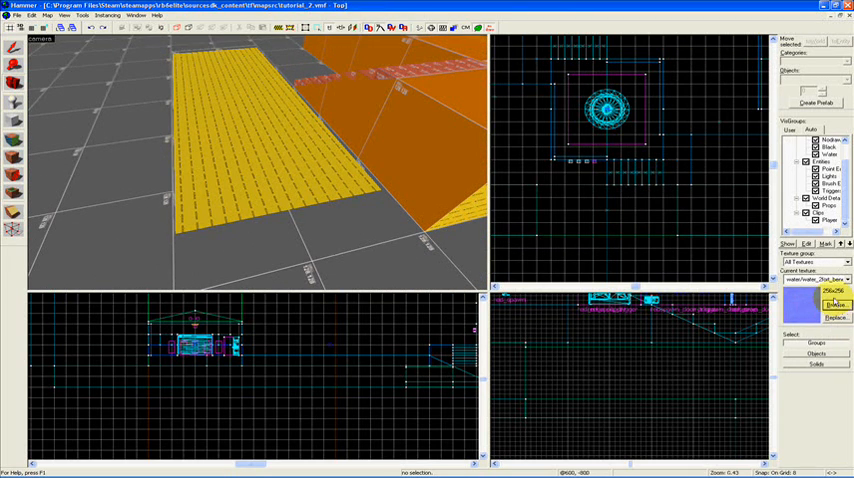
pyautogui.click(836, 304)
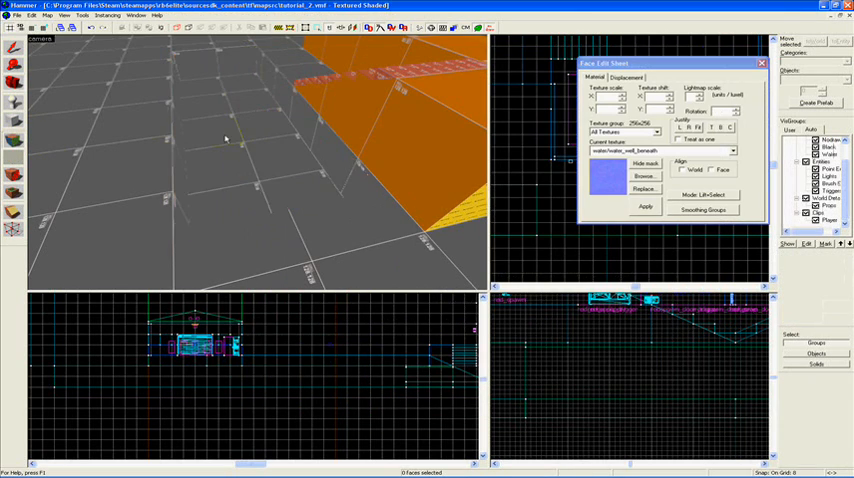
pyautogui.moveTo(268, 116)
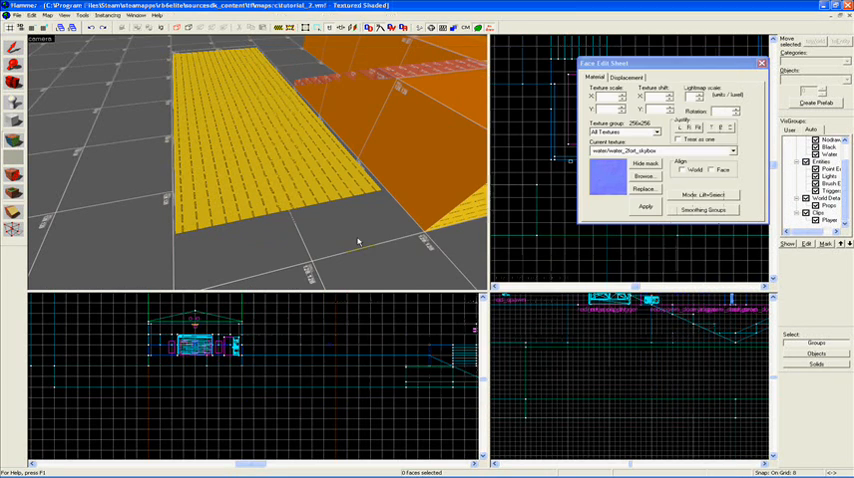
pyautogui.click(644, 176)
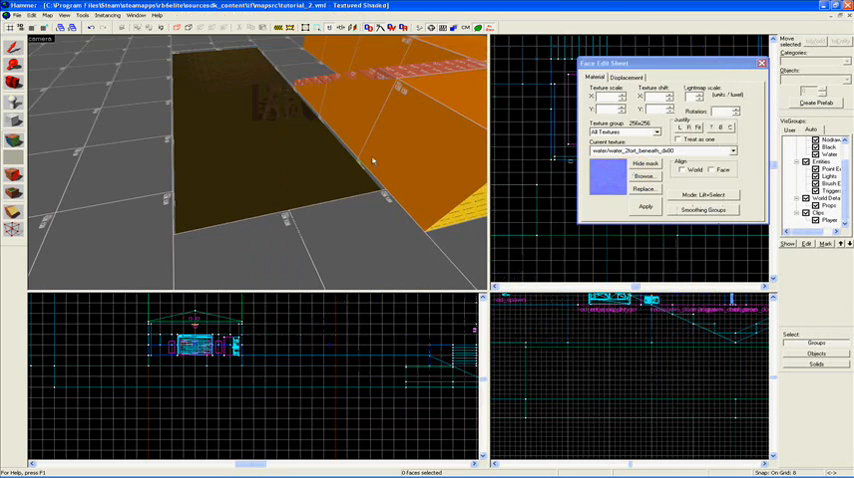
pyautogui.click(644, 176)
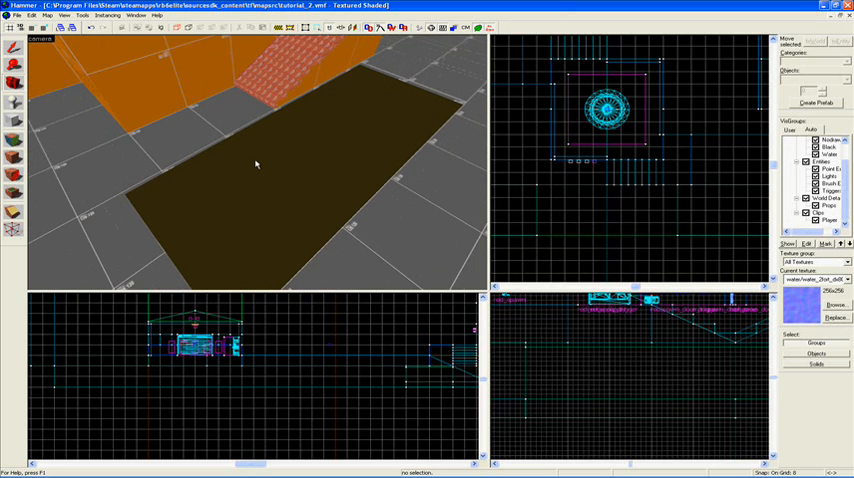
pyautogui.moveTo(270, 164)
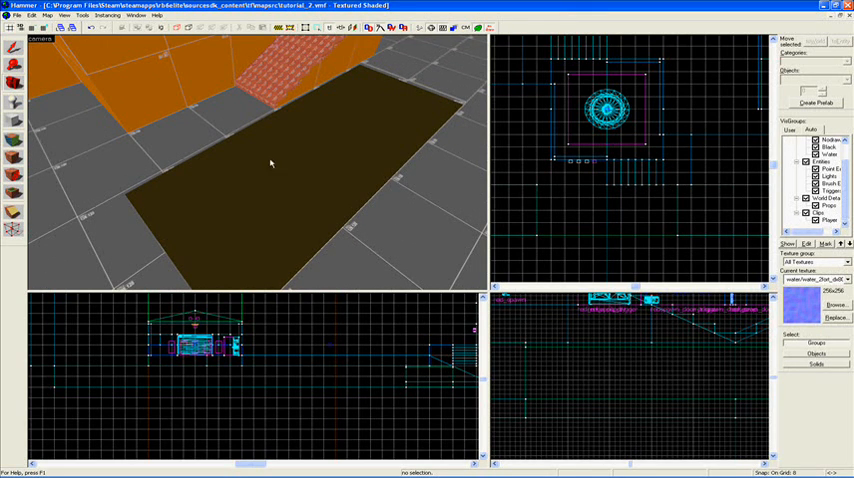
# Browse the textures and make a blue water texture current.
pyautogui.click(836, 304)
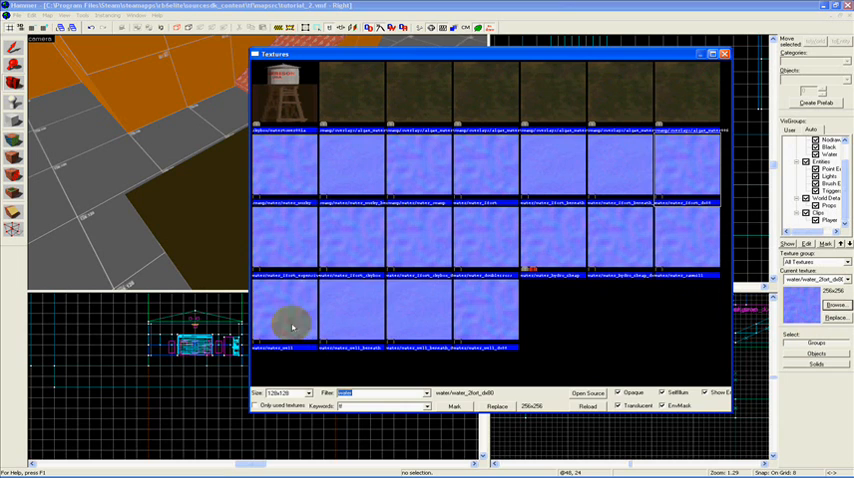
pyautogui.moveTo(740, 16)
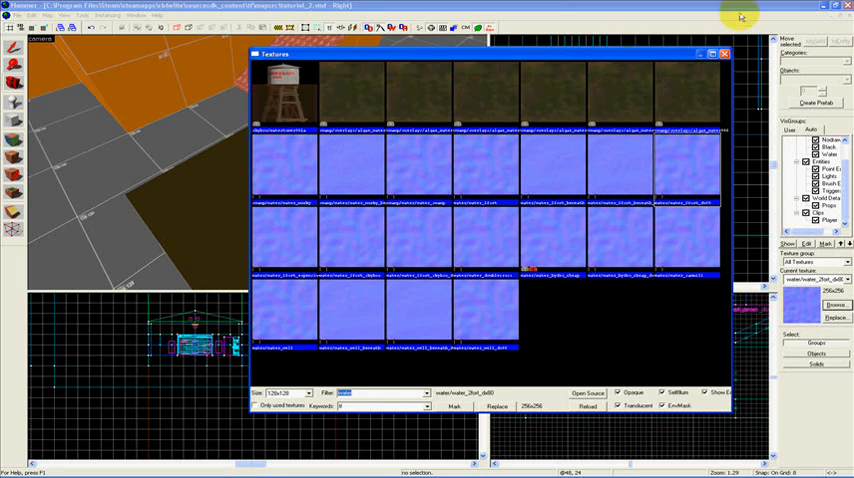
pyautogui.click(724, 54)
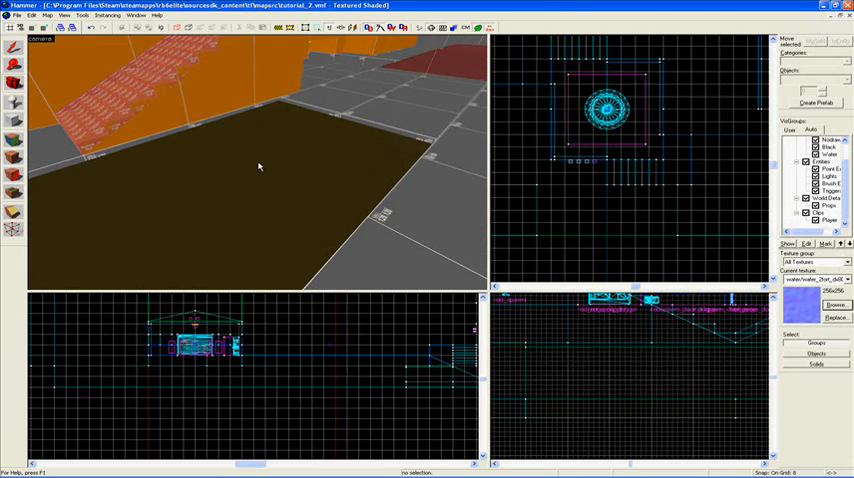
pyautogui.moveTo(256, 164)
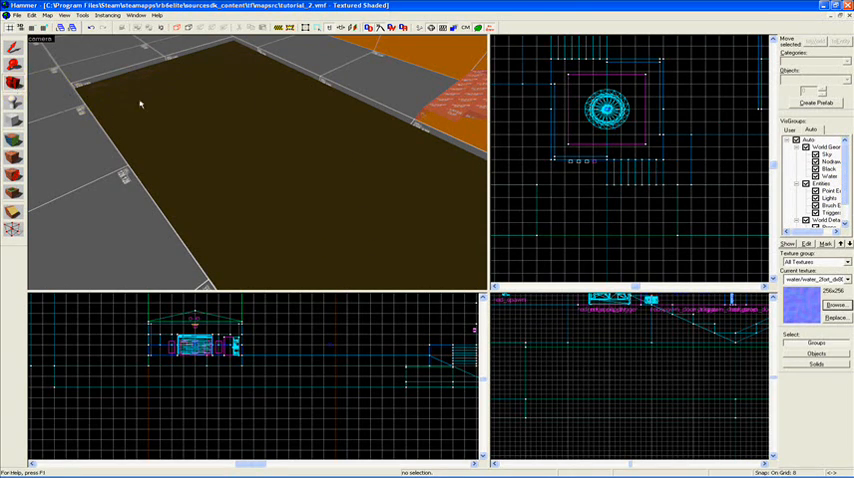
pyautogui.moveTo(208, 148)
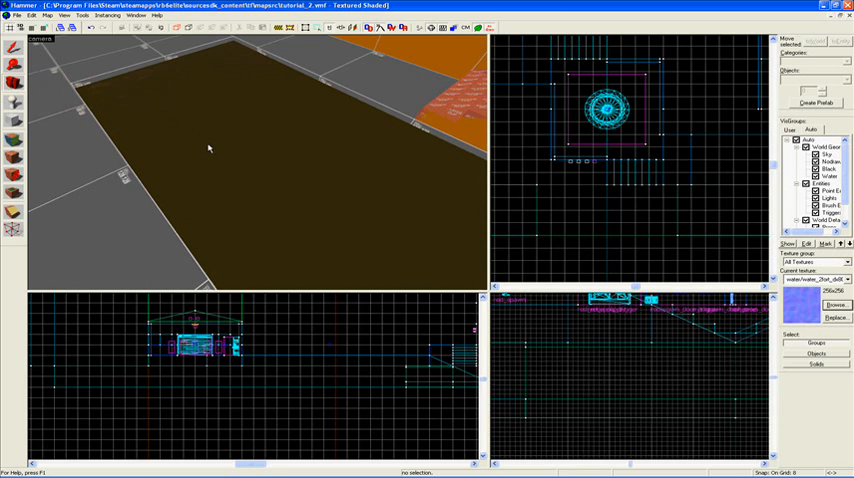
pyautogui.moveTo(204, 148)
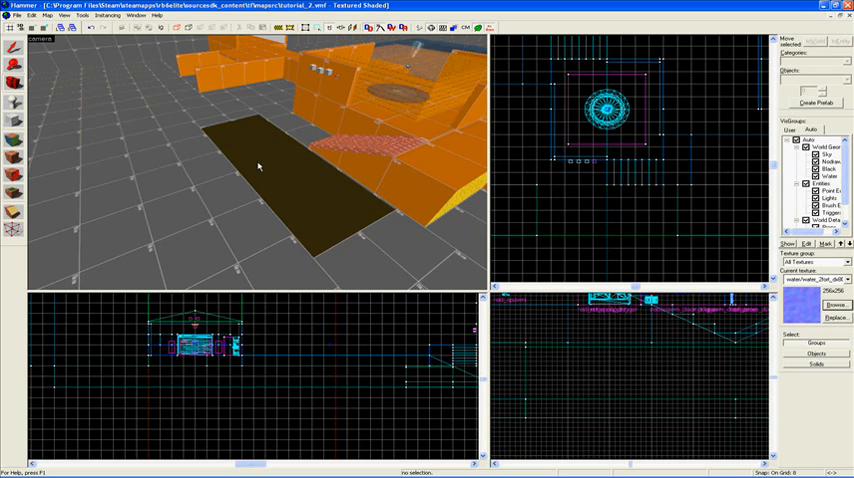
# Review the pool in the 3D view and bring up the File menu to save the map.
pyautogui.click(14, 80)
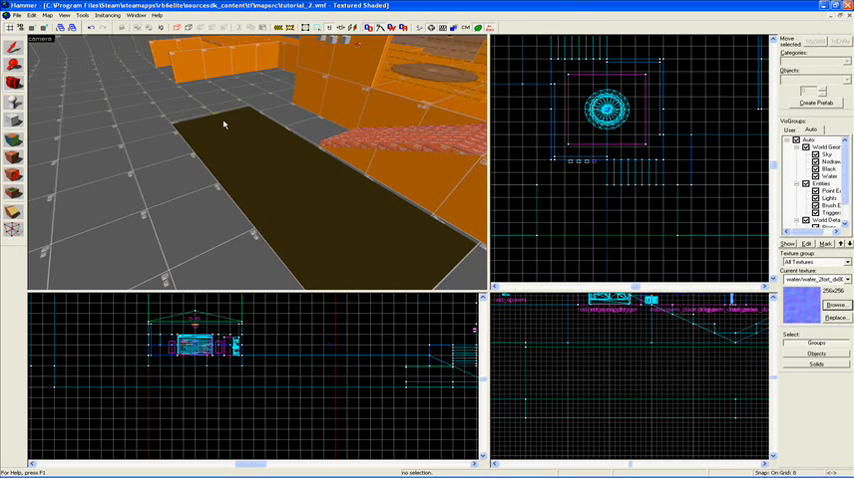
pyautogui.moveTo(178, 96)
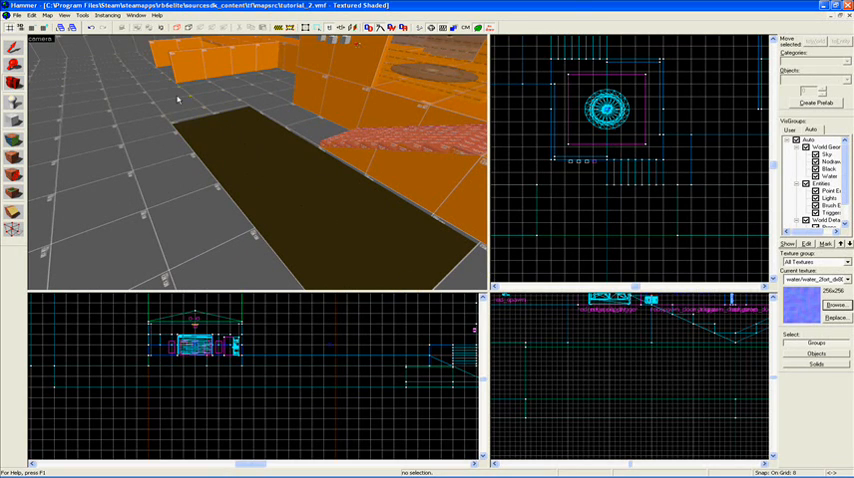
pyautogui.moveTo(320, 256)
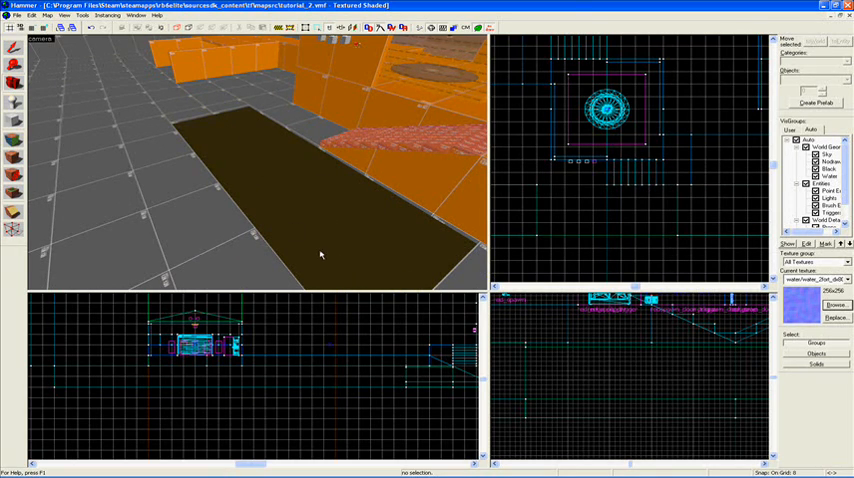
pyautogui.moveTo(392, 260)
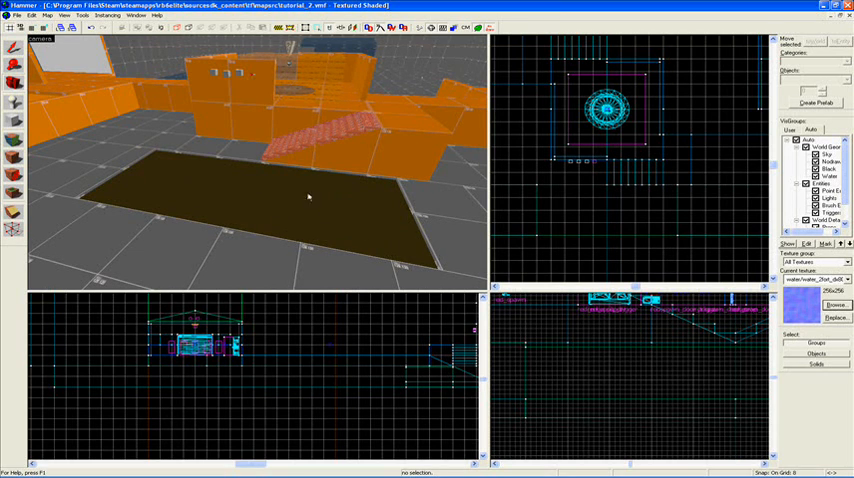
pyautogui.moveTo(184, 142)
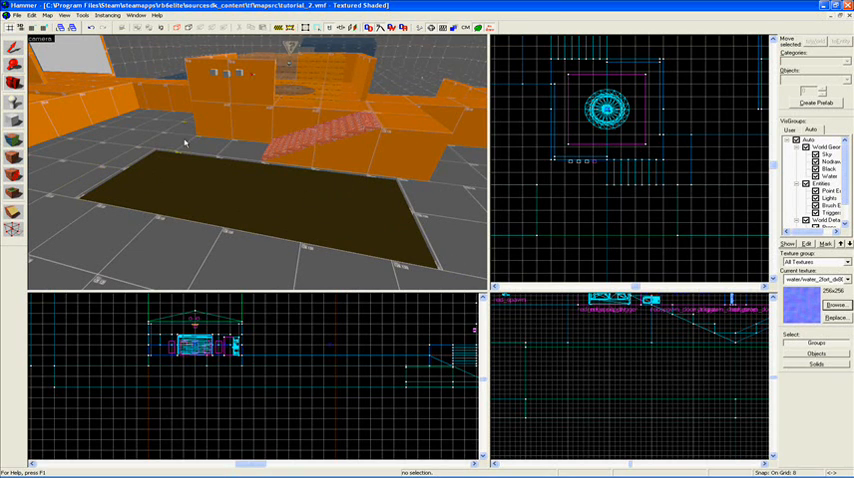
pyautogui.moveTo(330, 222)
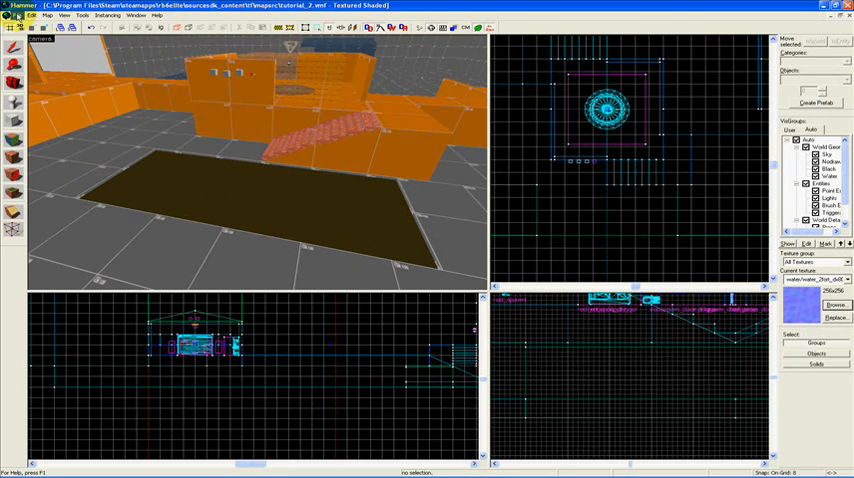
pyautogui.click(16, 16)
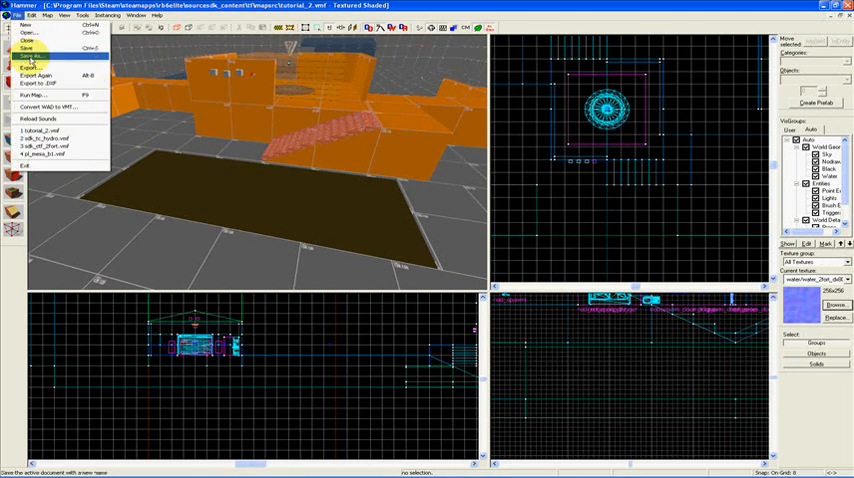